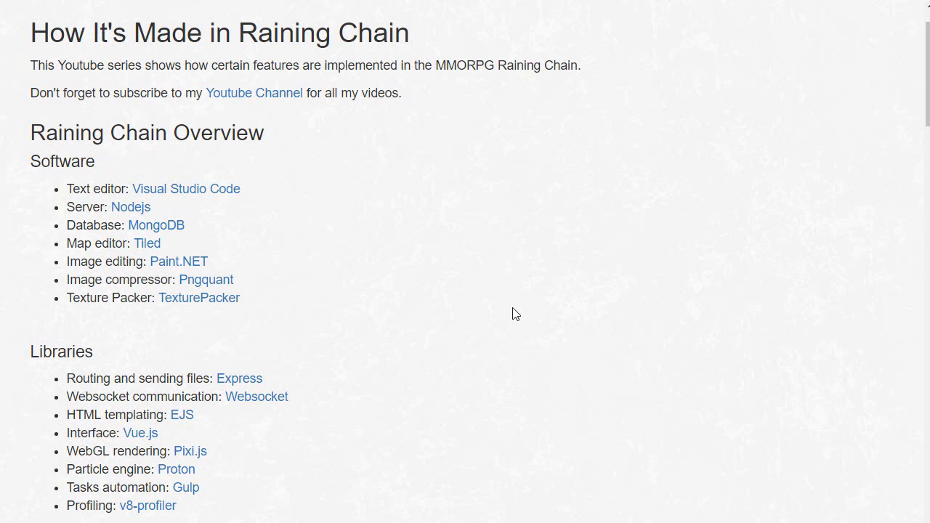
# Scroll down to the Libraries and Services lists and highlight the word Gulp
pyautogui.scroll(-3)
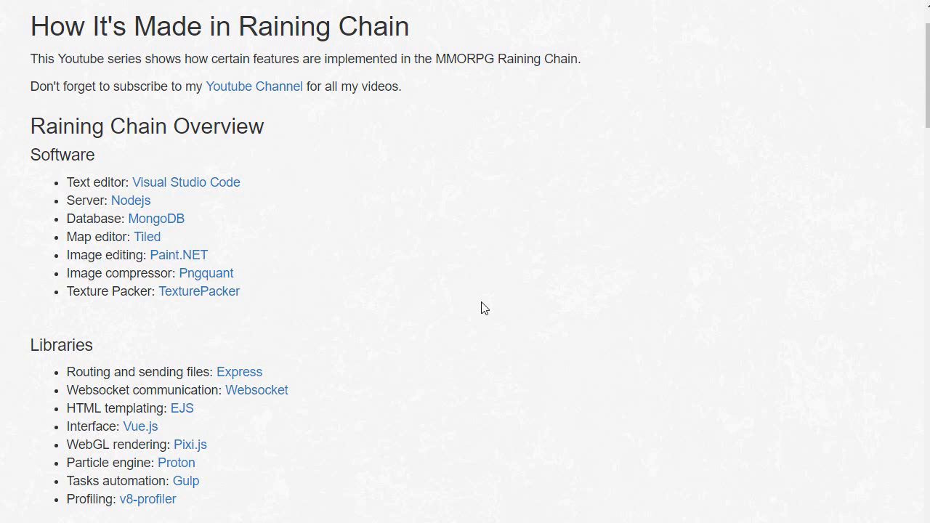
pyautogui.moveTo(297, 139)
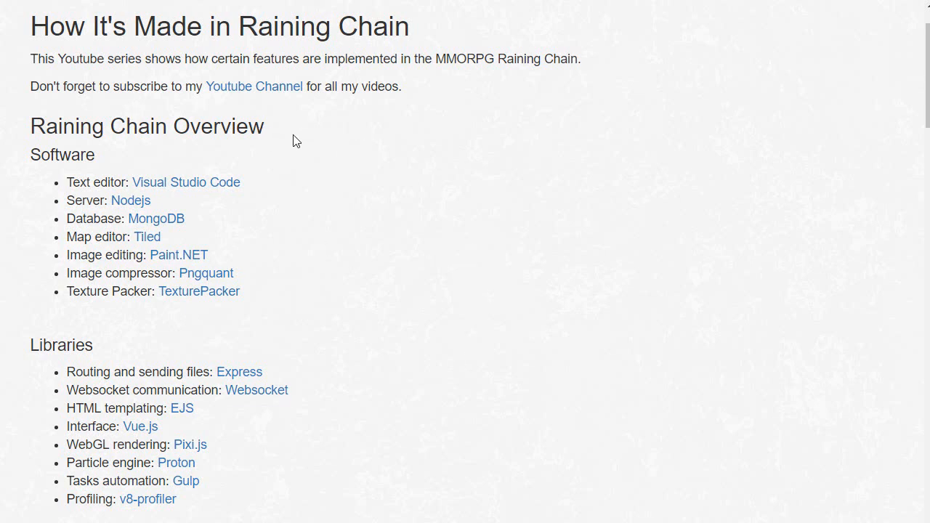
pyautogui.moveTo(89, 269)
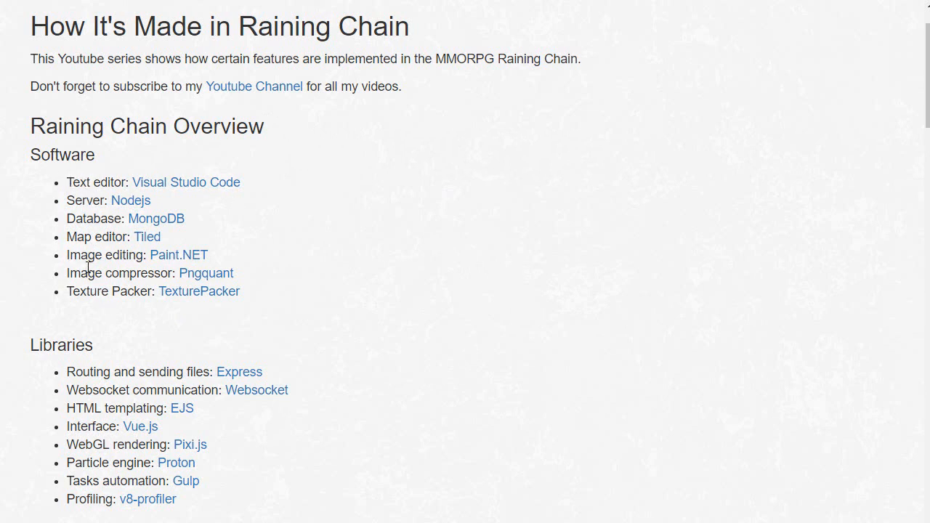
pyautogui.scroll(-3)
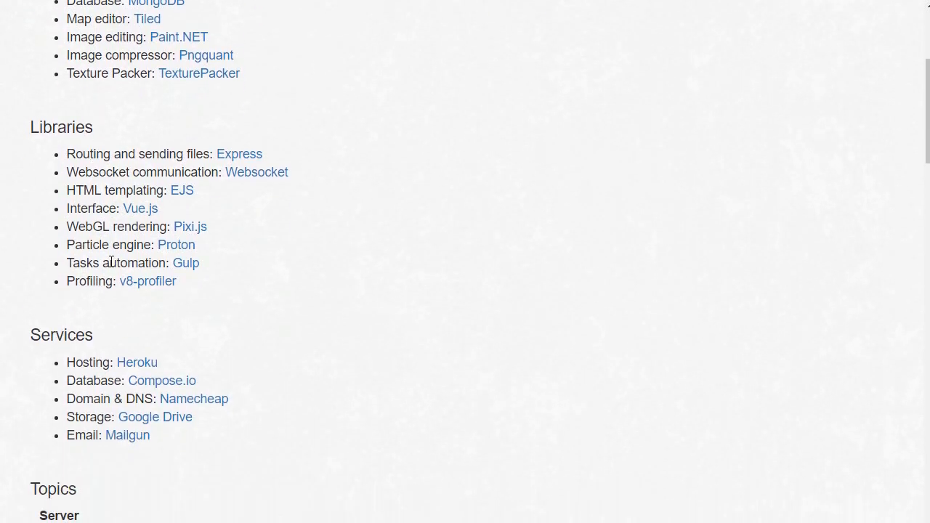
pyautogui.moveTo(153, 263)
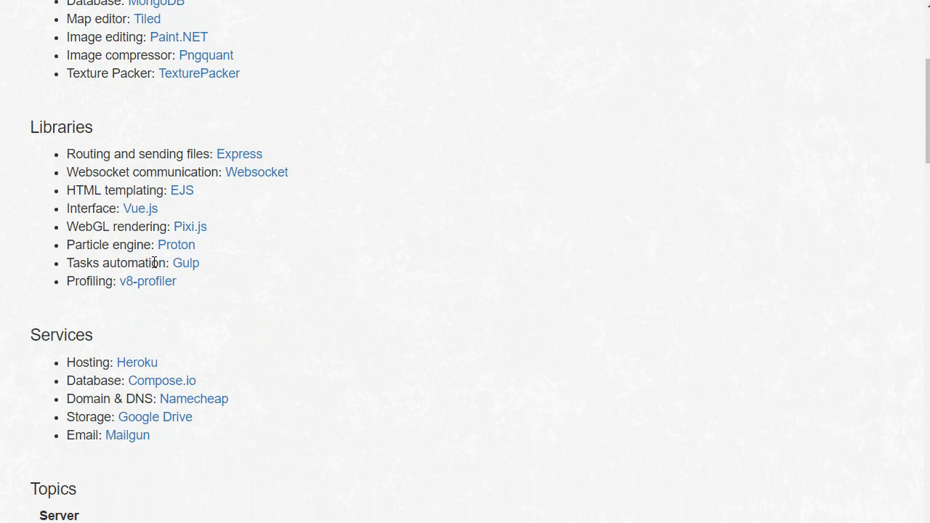
pyautogui.doubleClick(186, 261)
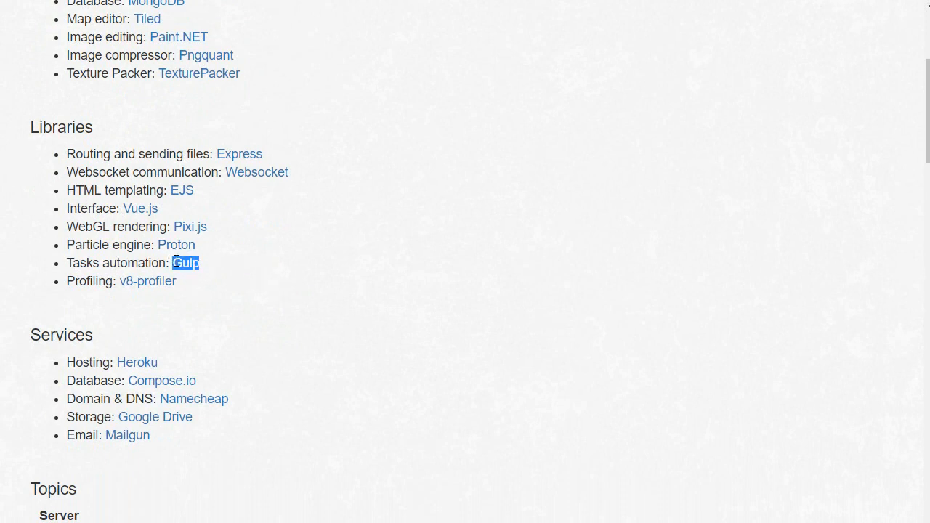
pyautogui.moveTo(116, 267)
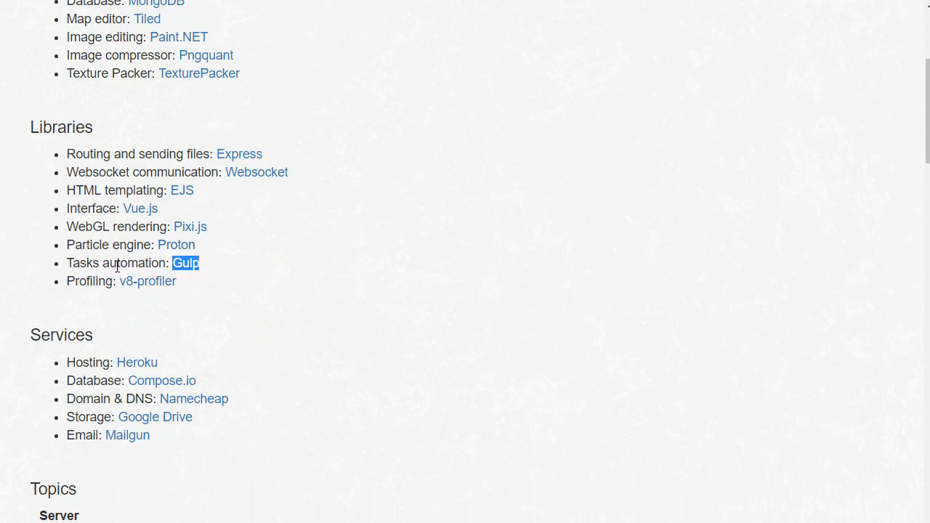
pyautogui.scroll(-3)
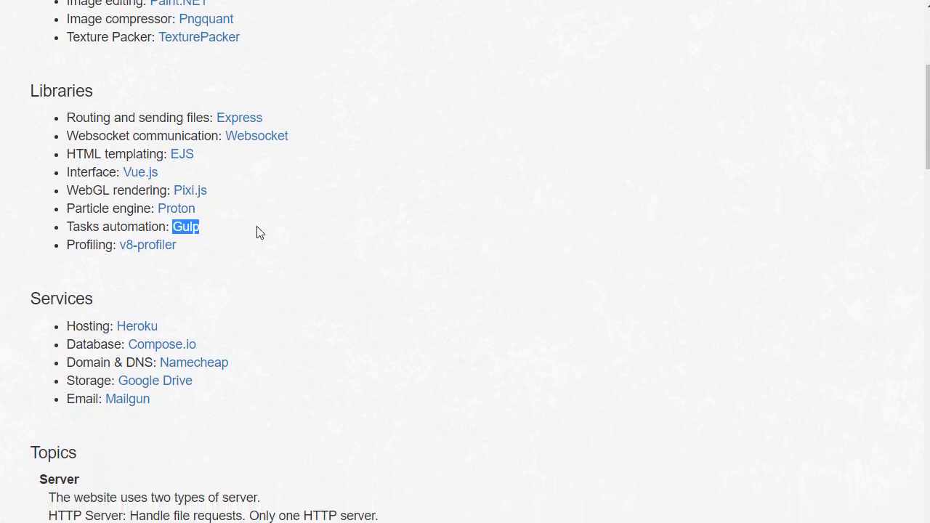
# Scroll to the Topics section and highlight the Server topic heading
pyautogui.scroll(-3)
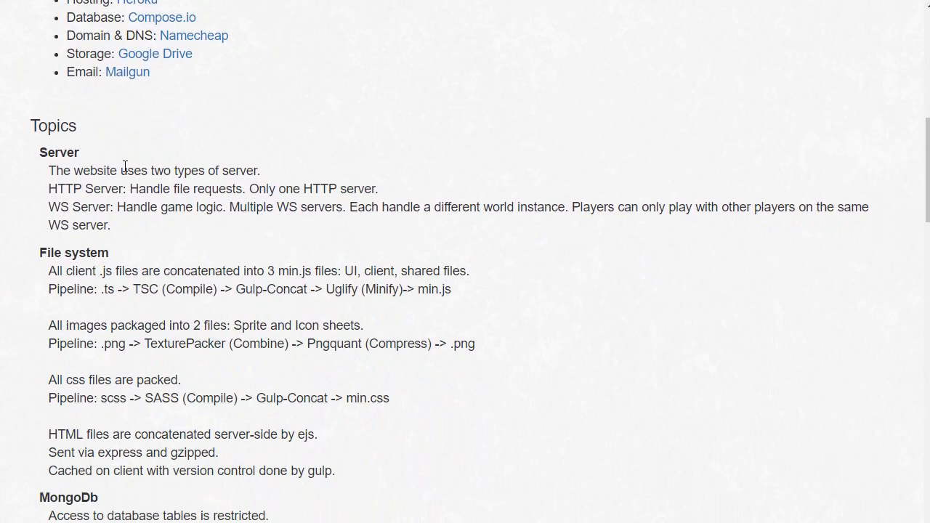
pyautogui.scroll(-3)
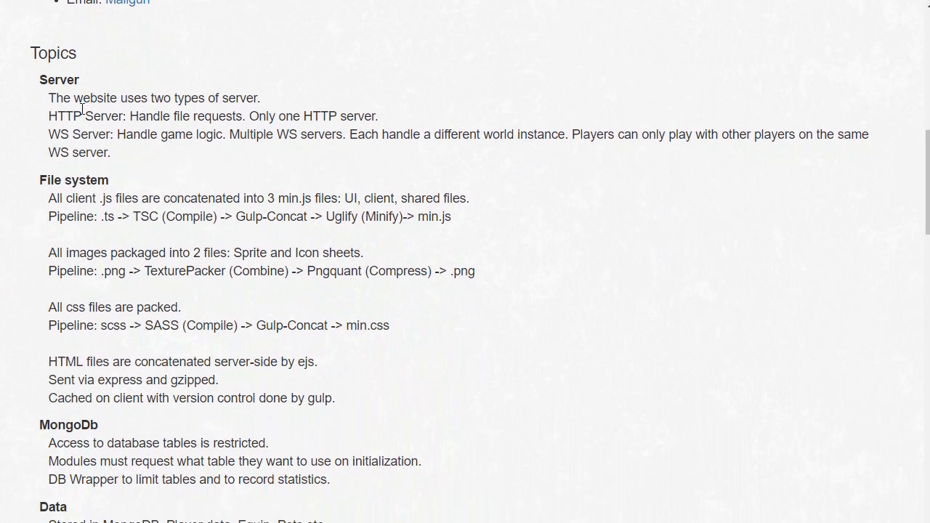
pyautogui.doubleClick(59, 80)
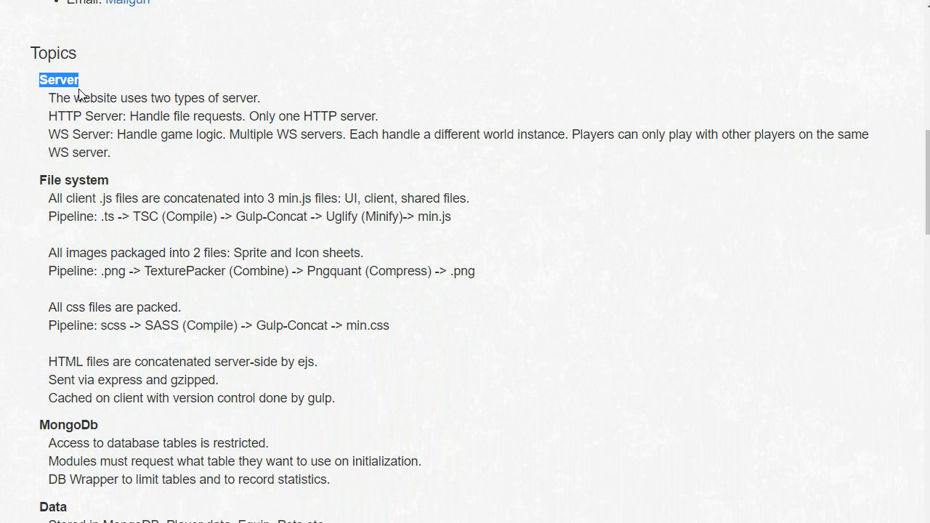
pyautogui.moveTo(241, 362)
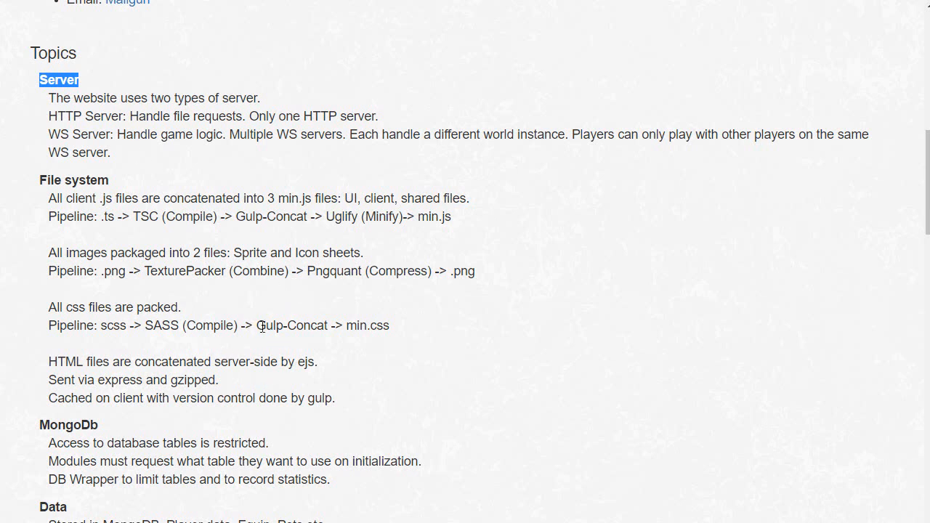
pyautogui.moveTo(67, 134)
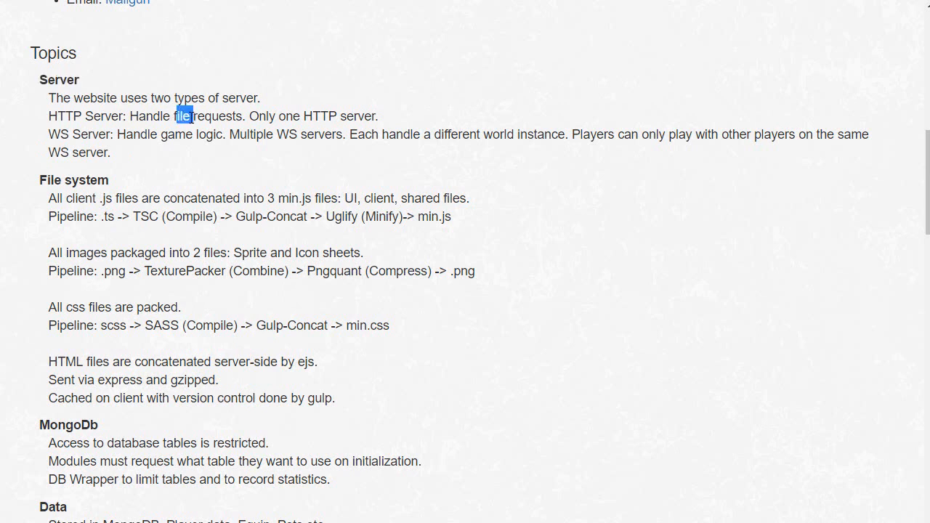
pyautogui.moveTo(275, 197)
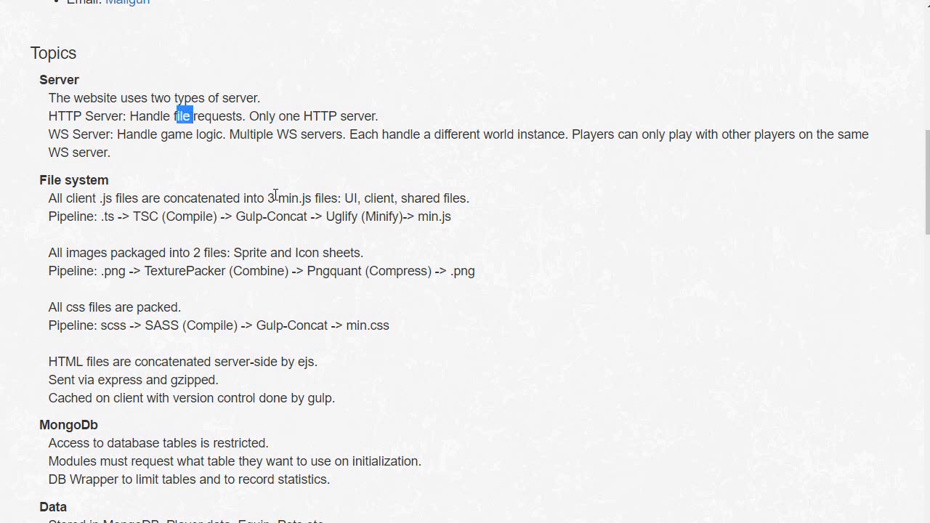
pyautogui.moveTo(148, 133)
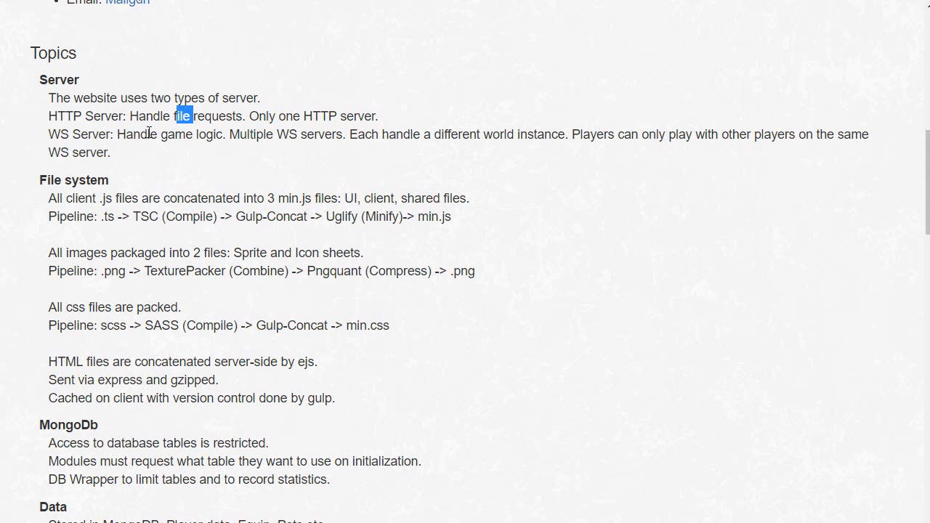
pyautogui.moveTo(194, 148)
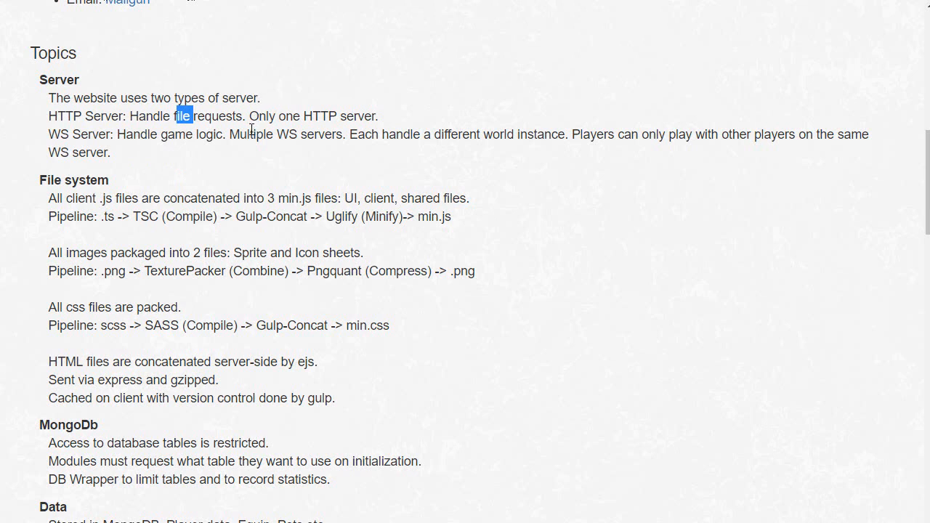
# Scroll down past File system to the MongoDb, Data and Communication topics
pyautogui.scroll(-3)
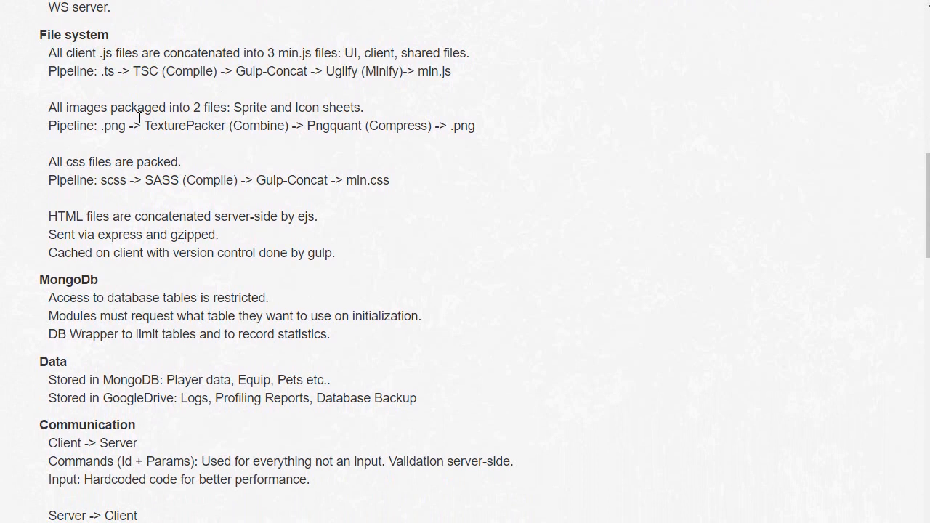
pyautogui.moveTo(162, 150)
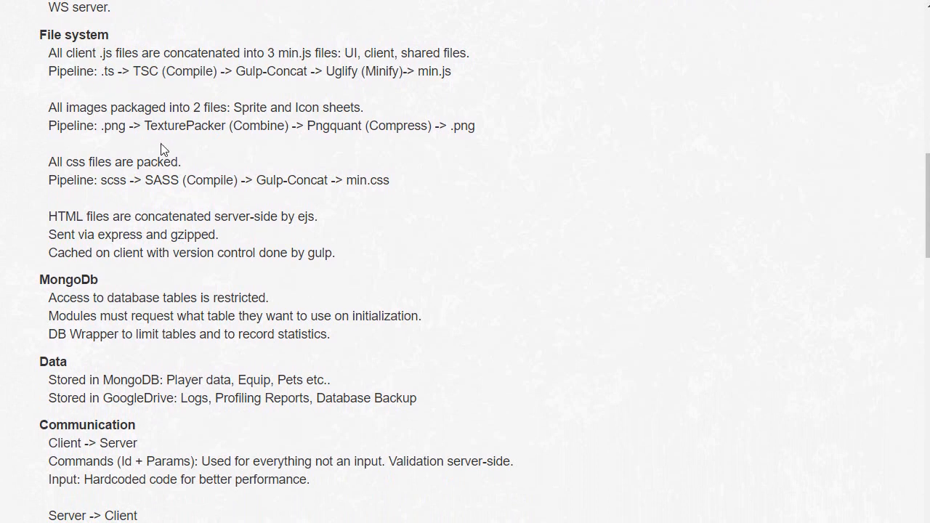
pyautogui.moveTo(106, 95)
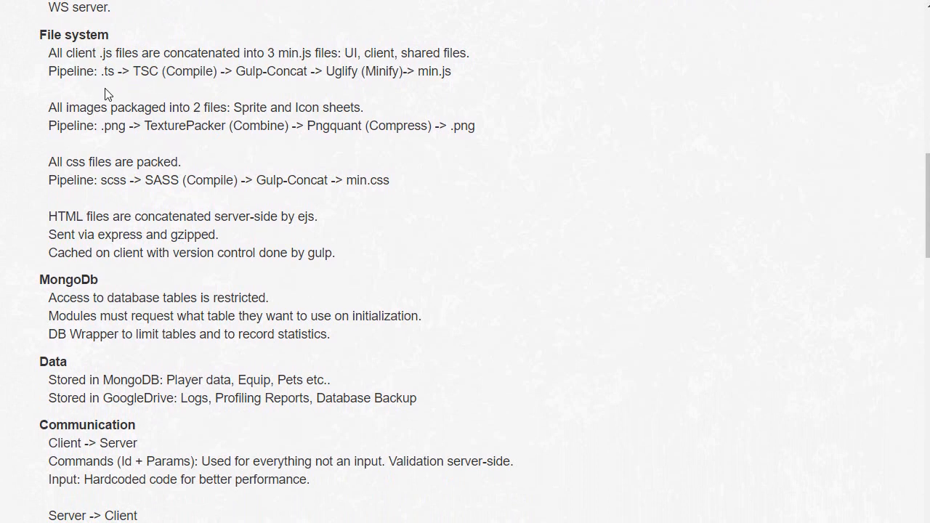
pyautogui.moveTo(108, 124)
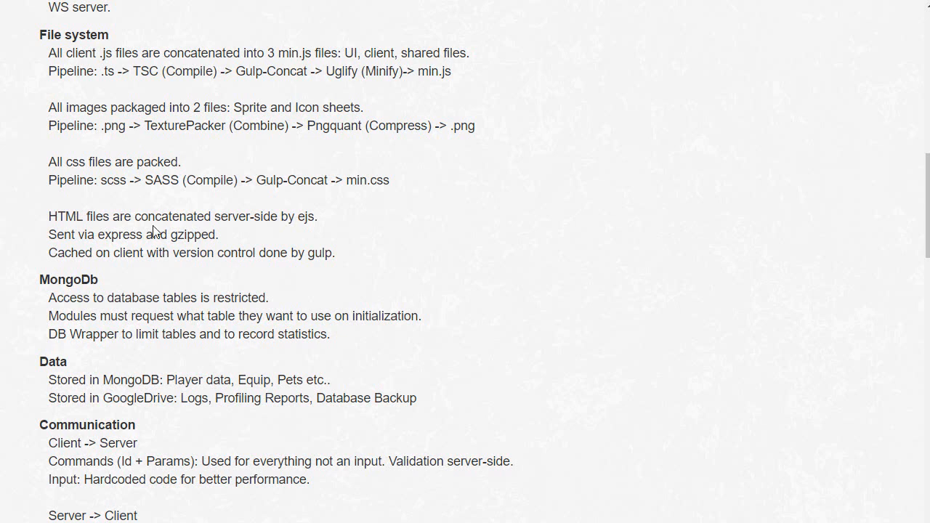
pyautogui.scroll(-3)
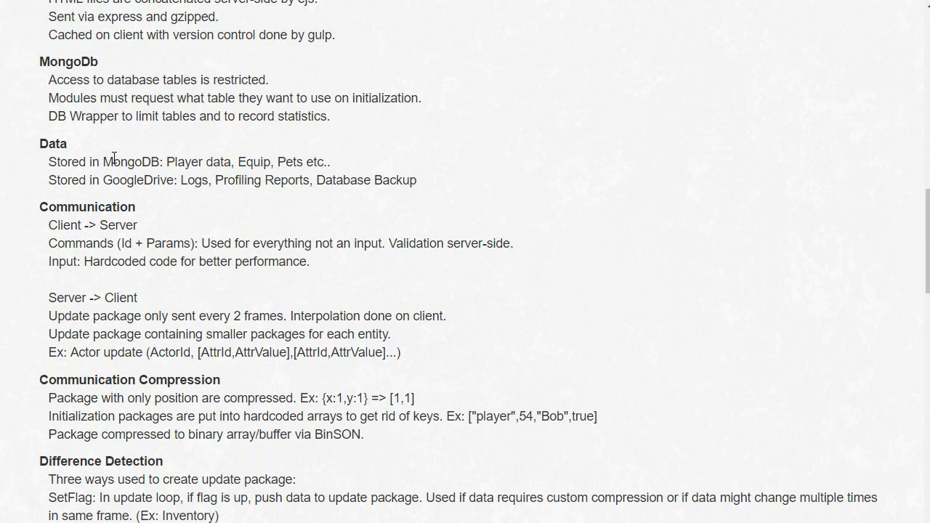
# Scroll to the Map Image notes and highlight the word tmx
pyautogui.scroll(-3)
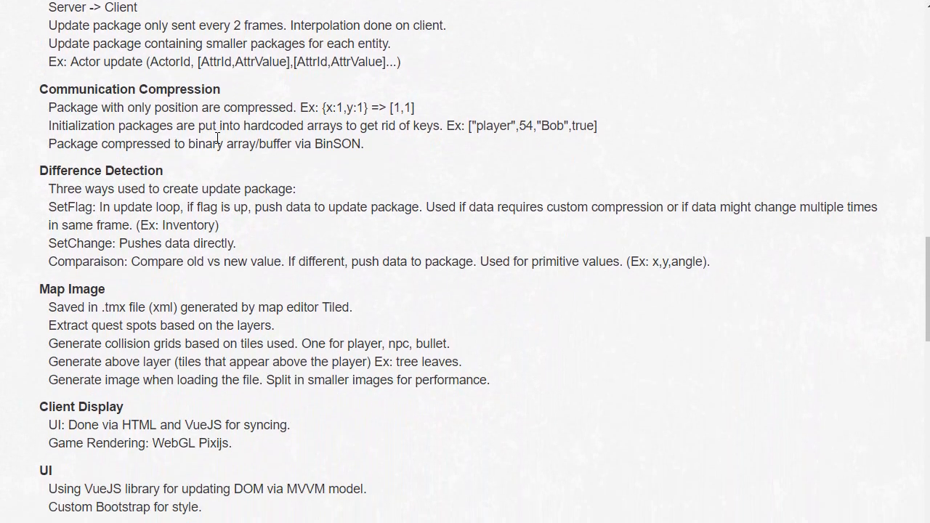
pyautogui.scroll(-3)
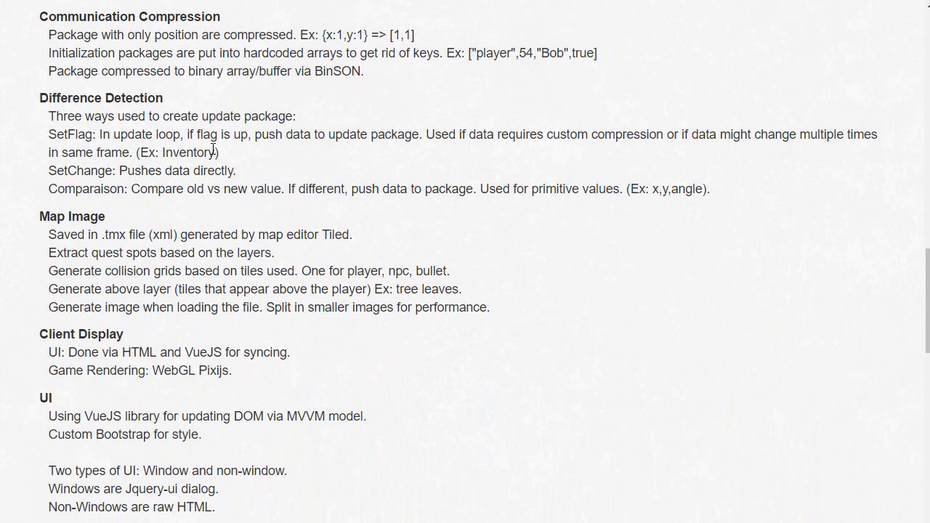
pyautogui.scroll(-3)
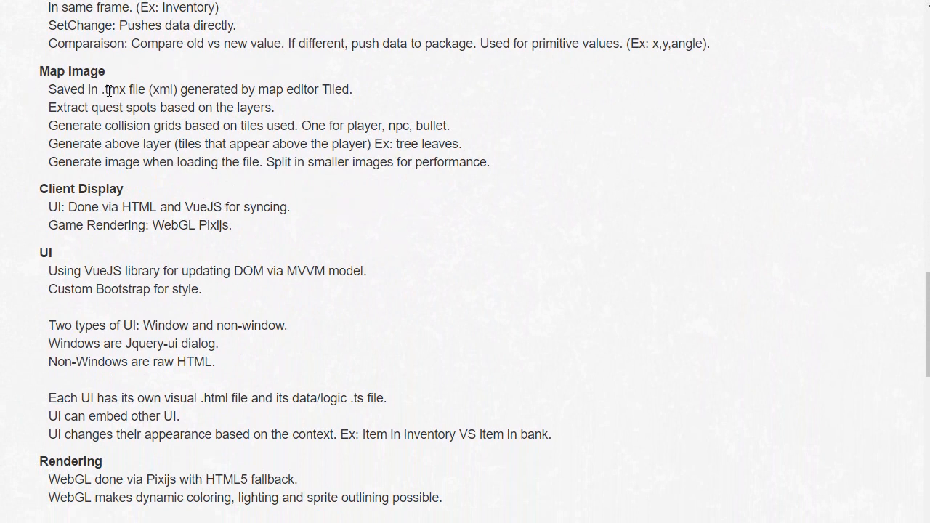
pyautogui.moveTo(111, 122)
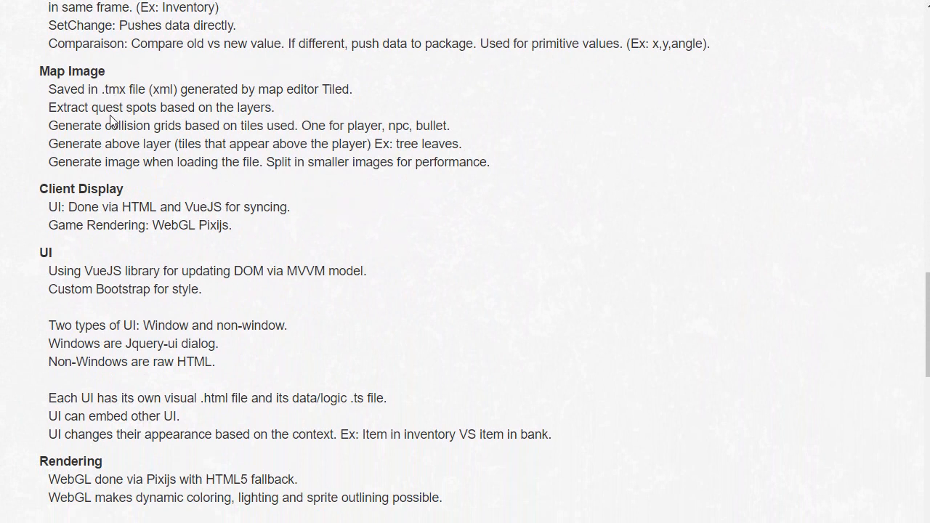
pyautogui.doubleClick(116, 88)
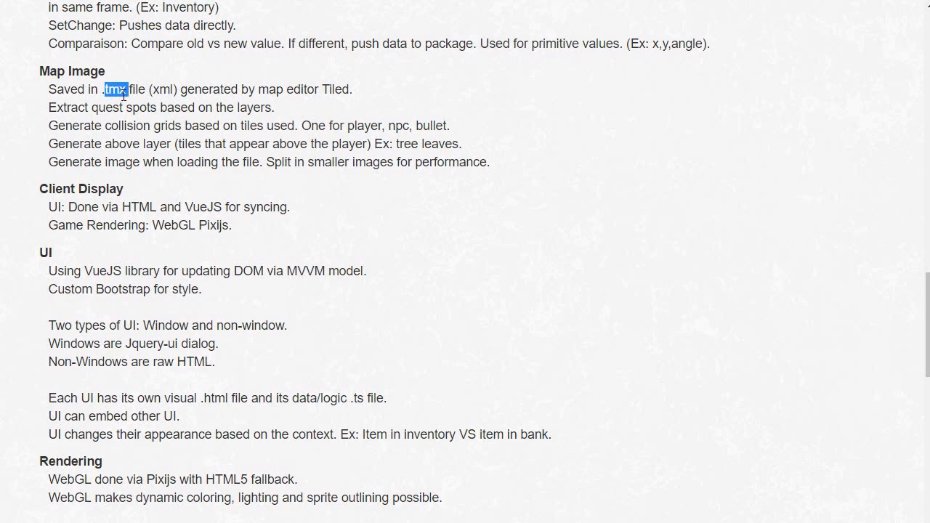
# Scroll to the UI section, clear the VueJS highlight and bring Rendering into view
pyautogui.scroll(-3)
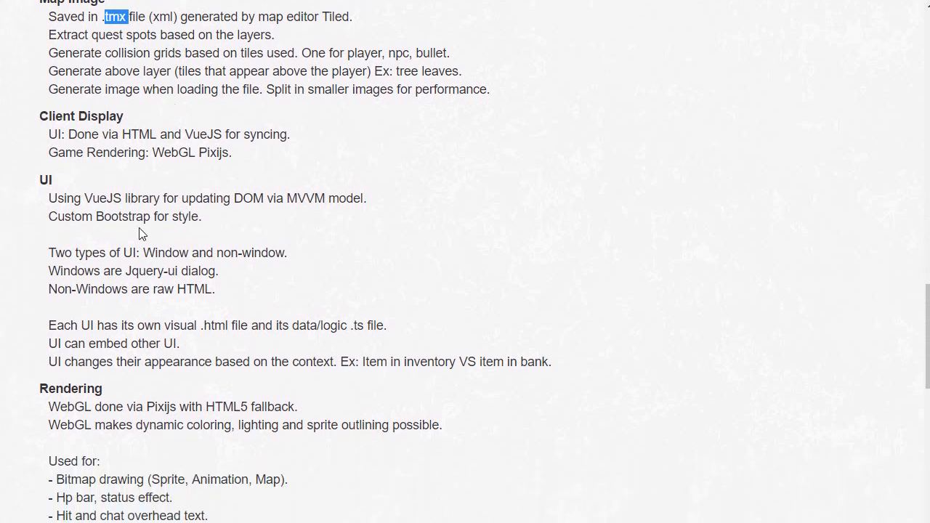
pyautogui.moveTo(109, 137)
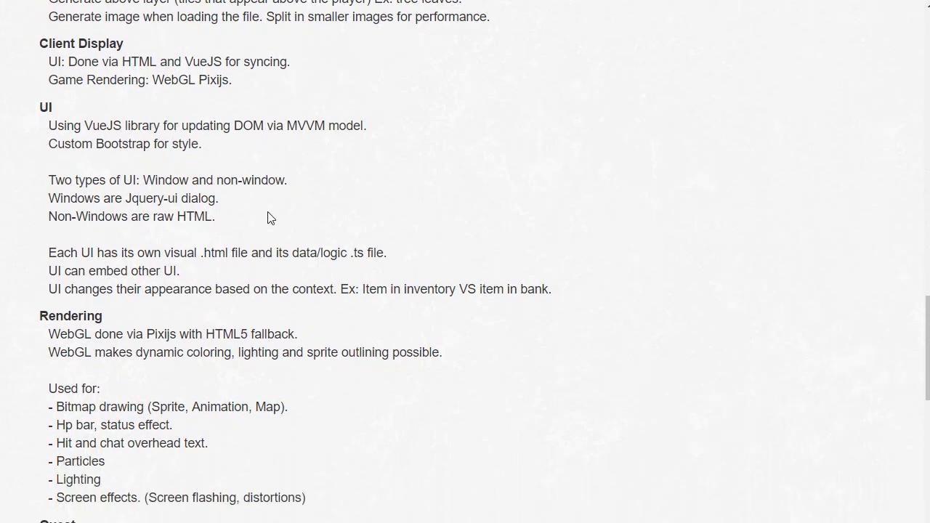
pyautogui.moveTo(90, 122)
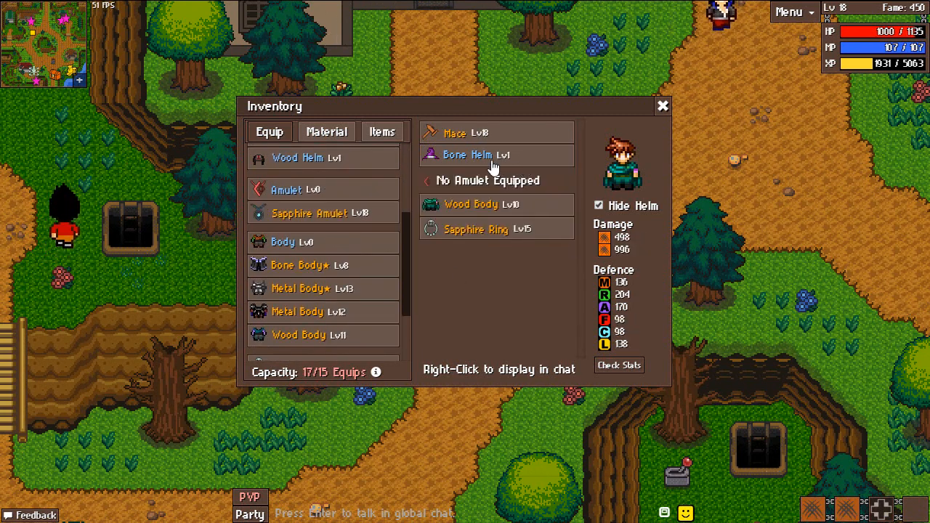
pyautogui.click(497, 154)
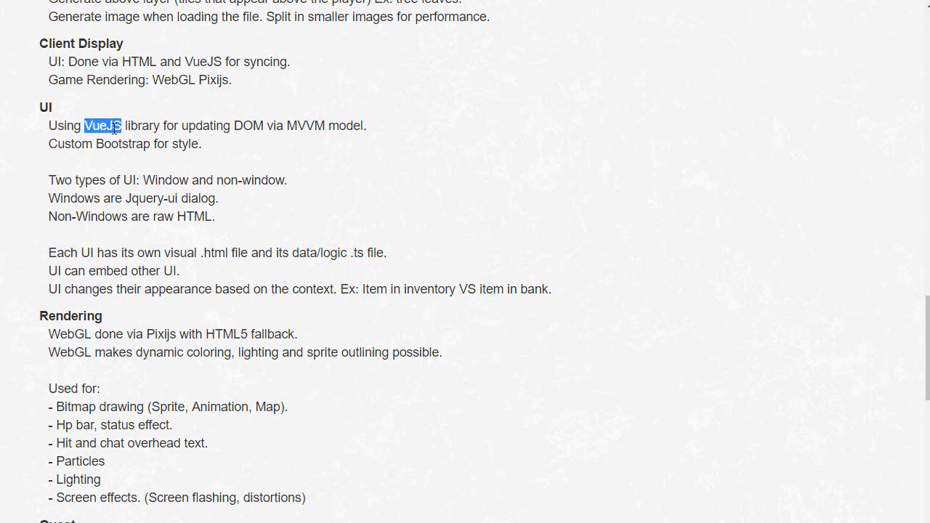
pyautogui.click(204, 244)
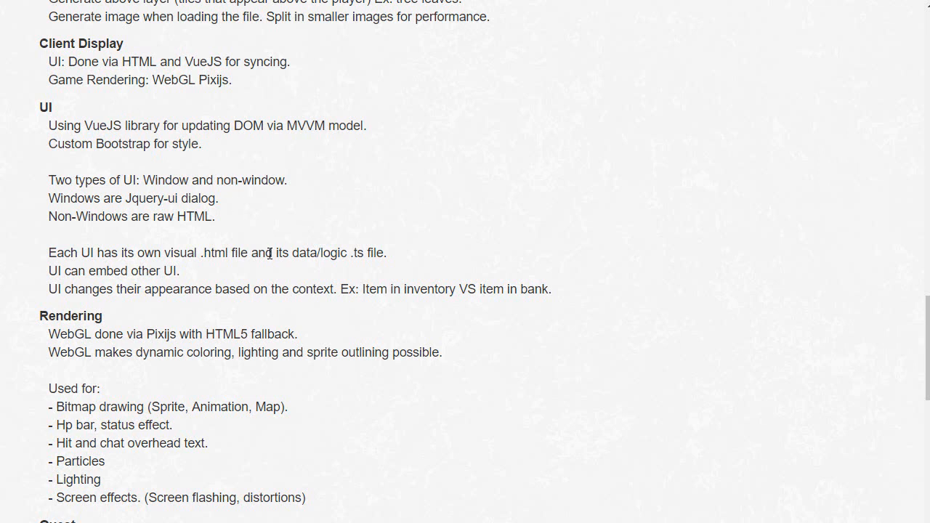
pyautogui.scroll(-3)
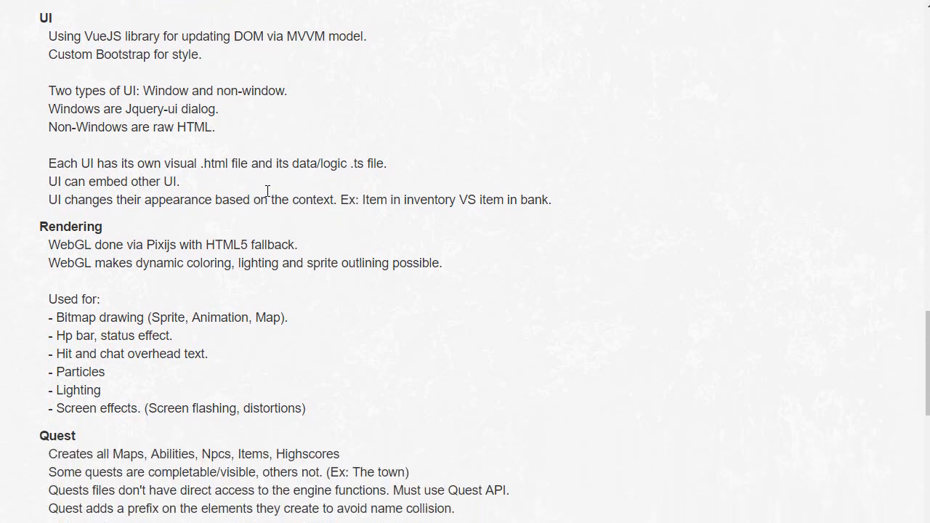
# Highlight the word WebGL in the Rendering notes, then clear the highlight
pyautogui.doubleClick(70, 189)
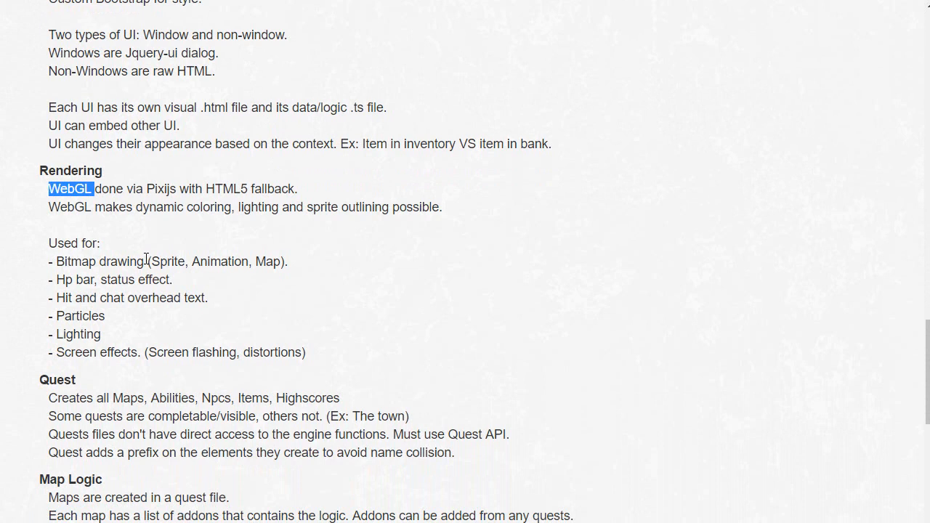
pyautogui.moveTo(154, 262)
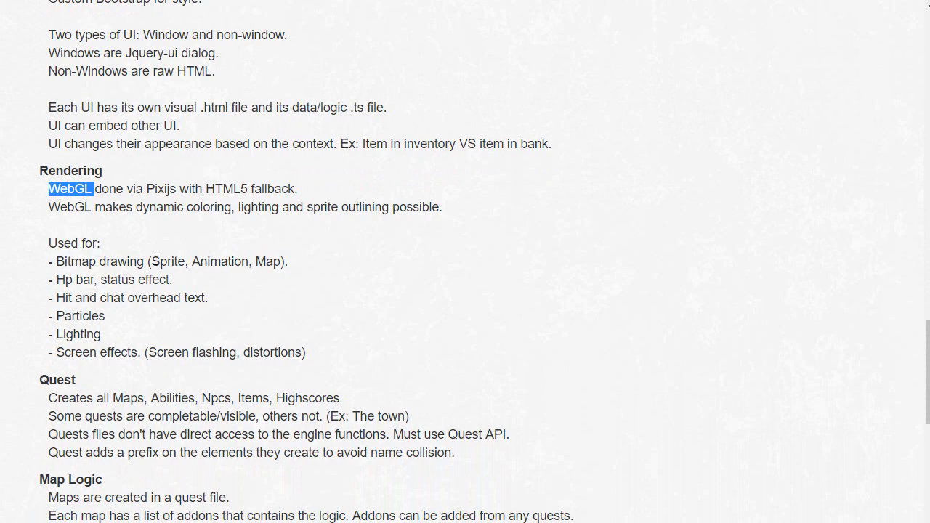
pyautogui.moveTo(41, 273)
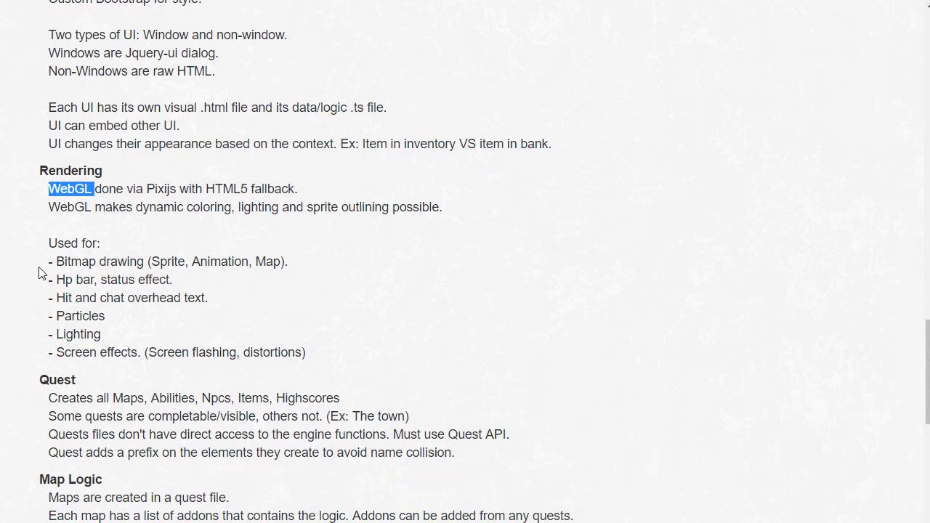
pyautogui.moveTo(85, 207)
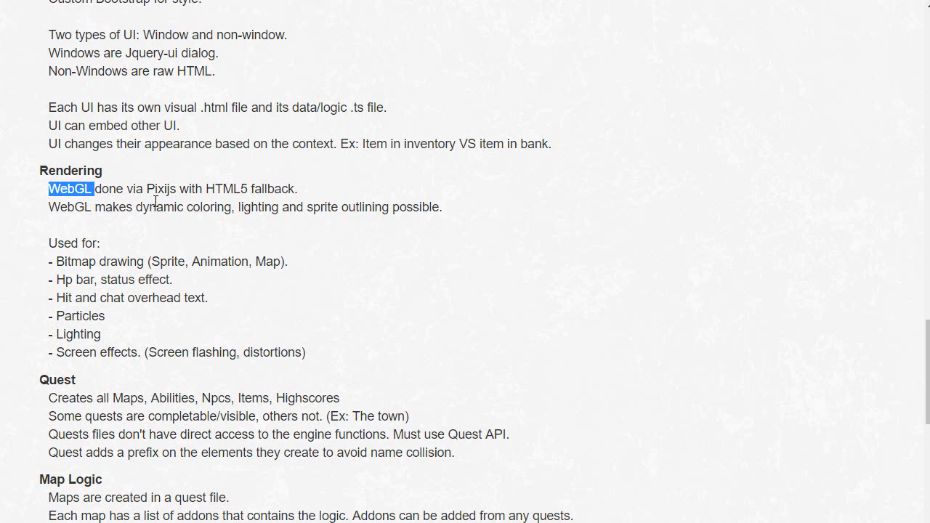
pyautogui.moveTo(179, 253)
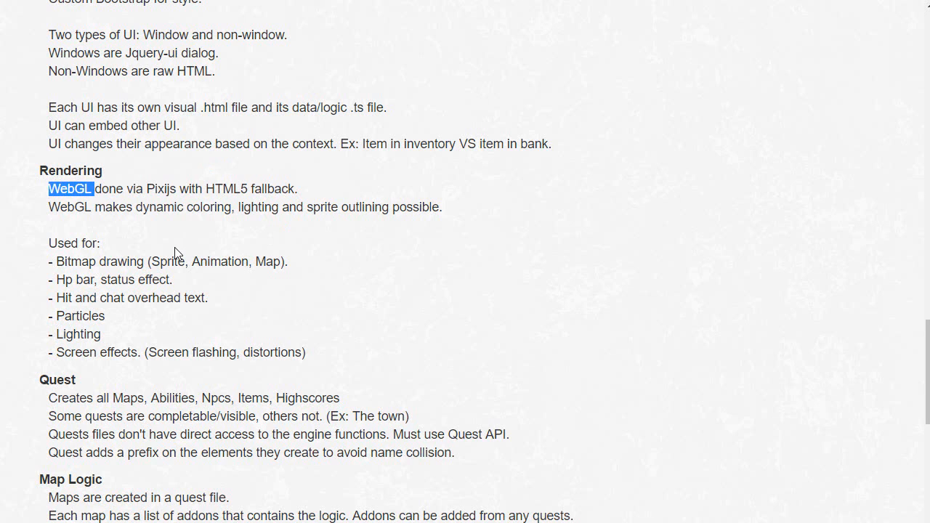
pyautogui.moveTo(107, 175)
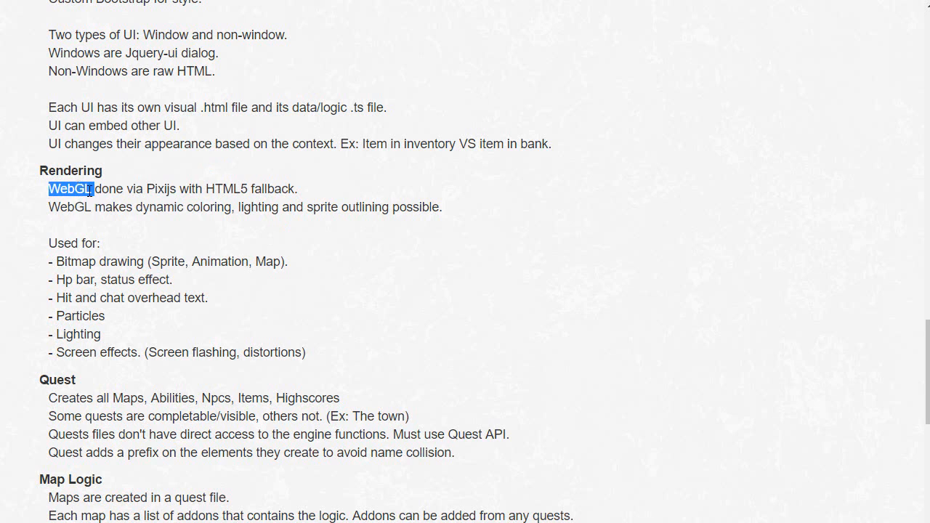
pyautogui.click(197, 276)
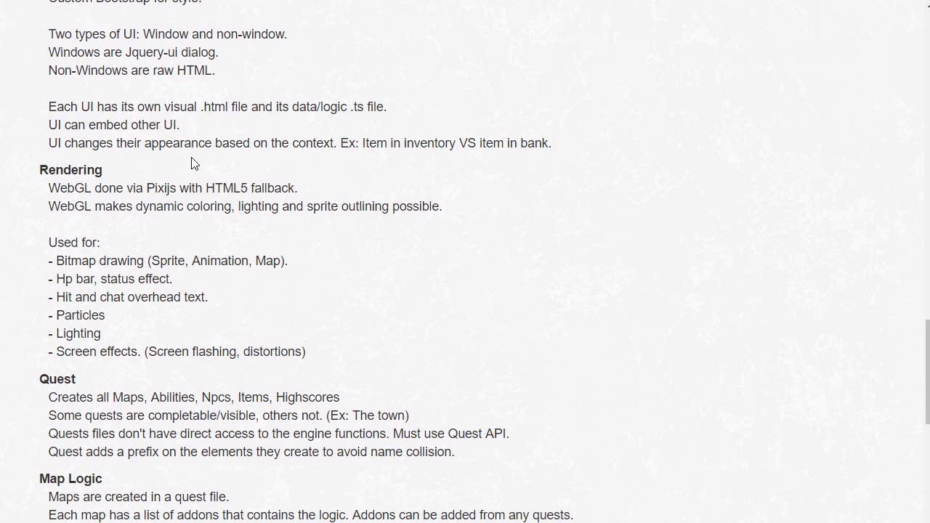
# Highlight the whole Collision section, then scroll on to the Inventory and Attack topics and topic list
pyautogui.scroll(-3)
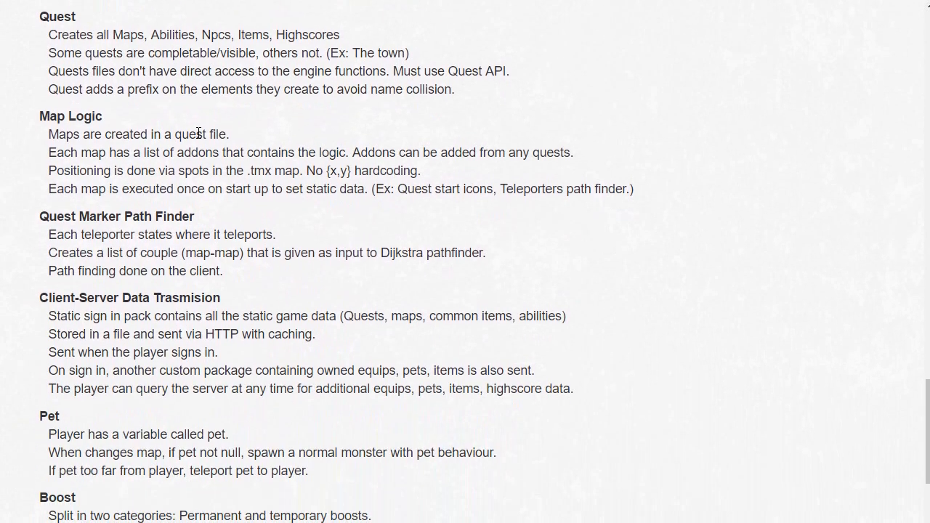
pyautogui.scroll(-3)
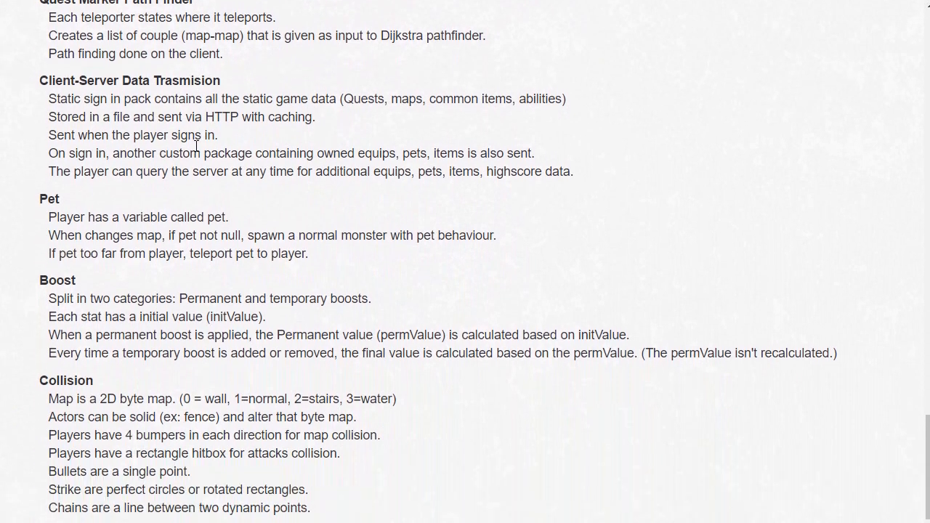
pyautogui.scroll(-3)
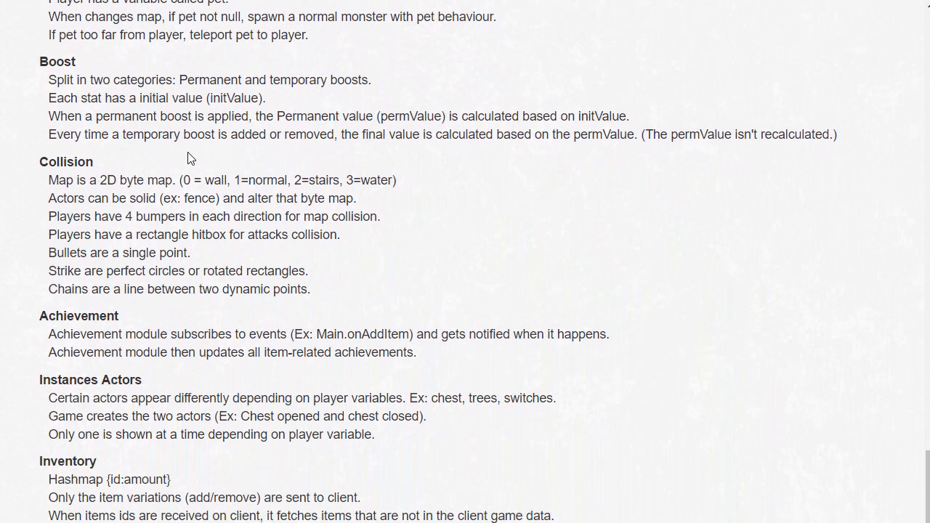
pyautogui.moveTo(41, 161); pyautogui.dragTo(308, 271)
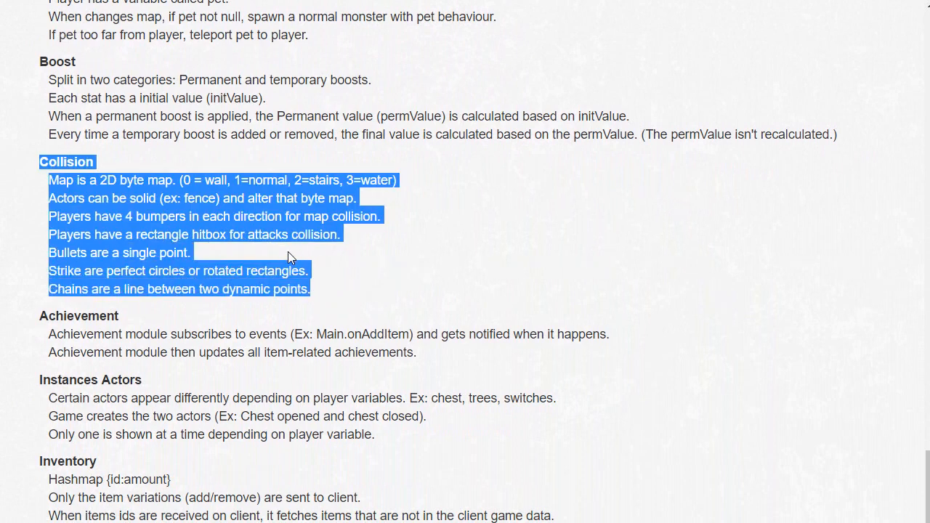
pyautogui.moveTo(346, 266)
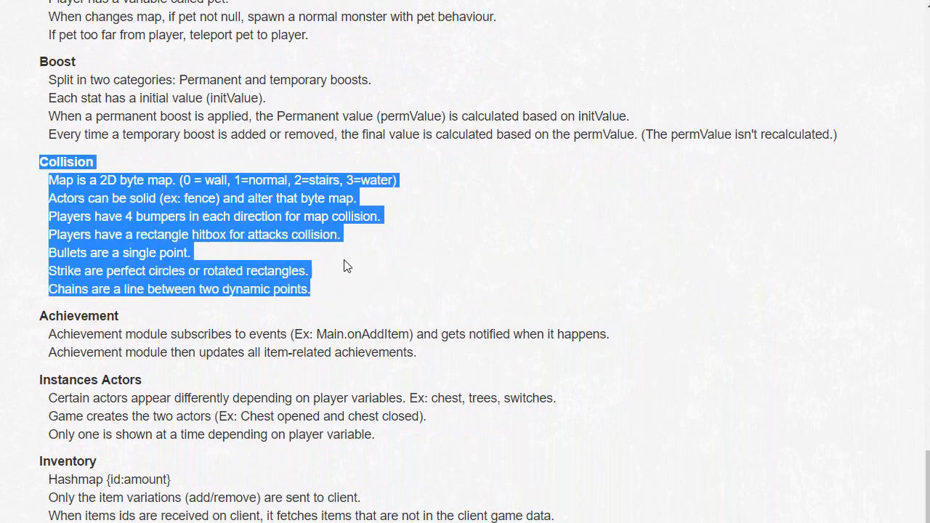
pyautogui.scroll(-3)
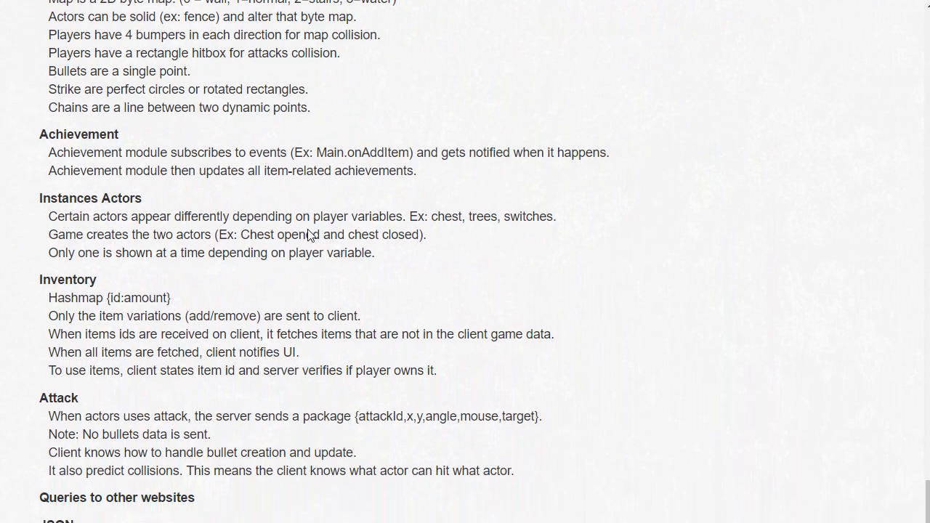
pyautogui.scroll(-3)
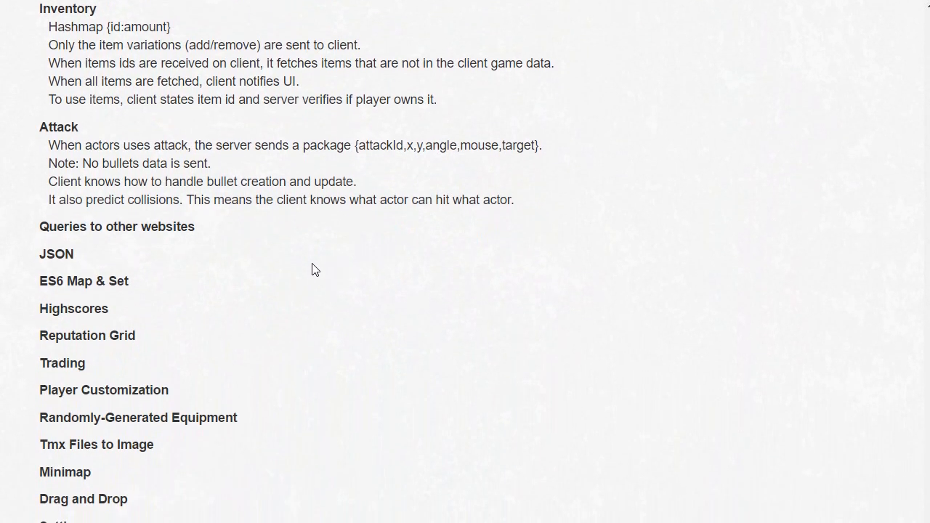
pyautogui.moveTo(298, 272)
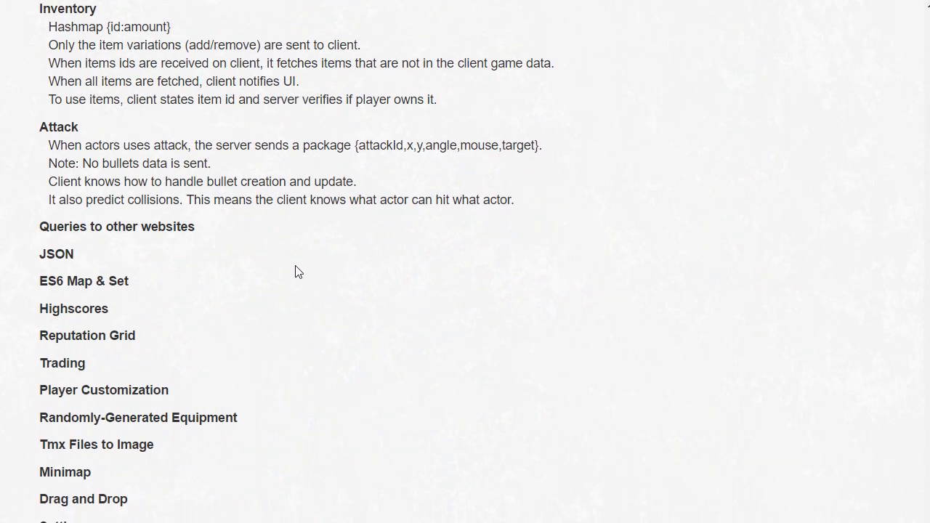
pyautogui.moveTo(305, 299)
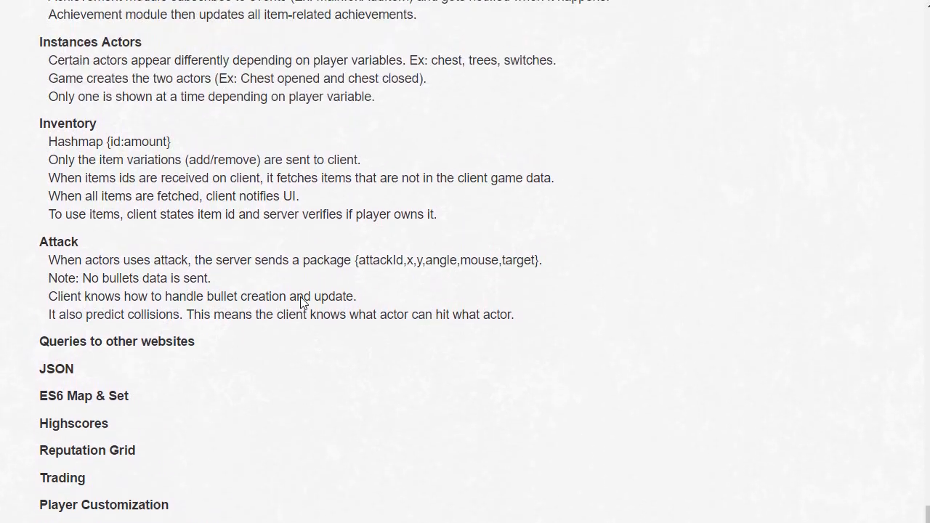
# Scroll back up to the top with the software, Libraries and Services lists in view
pyautogui.scroll(-3)
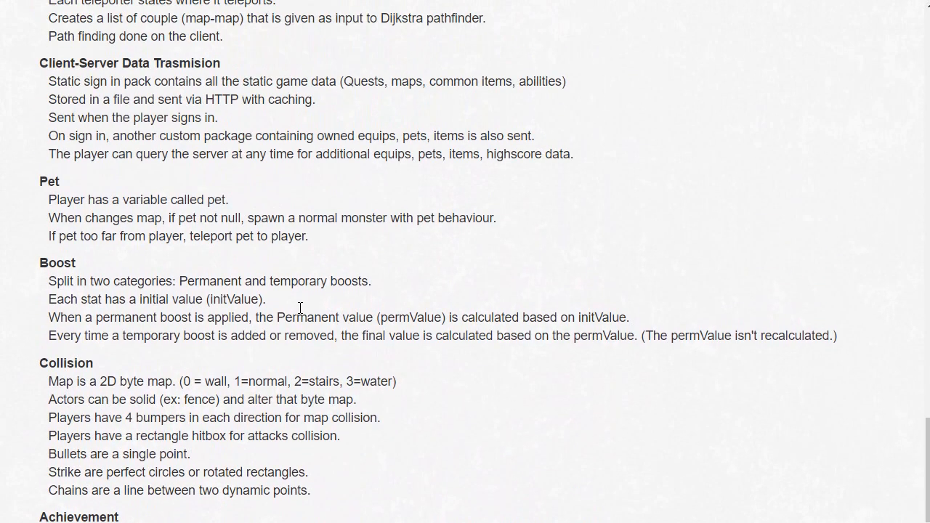
pyautogui.scroll(3)
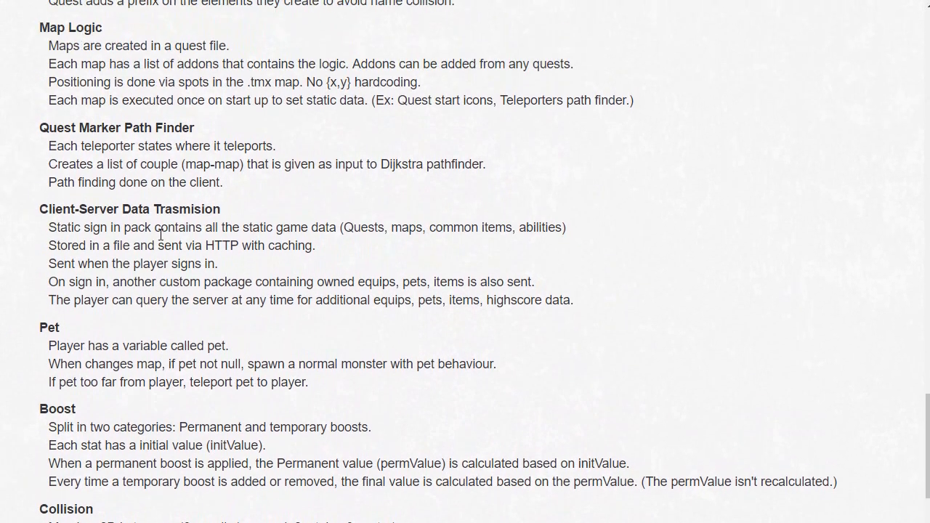
pyautogui.scroll(3)
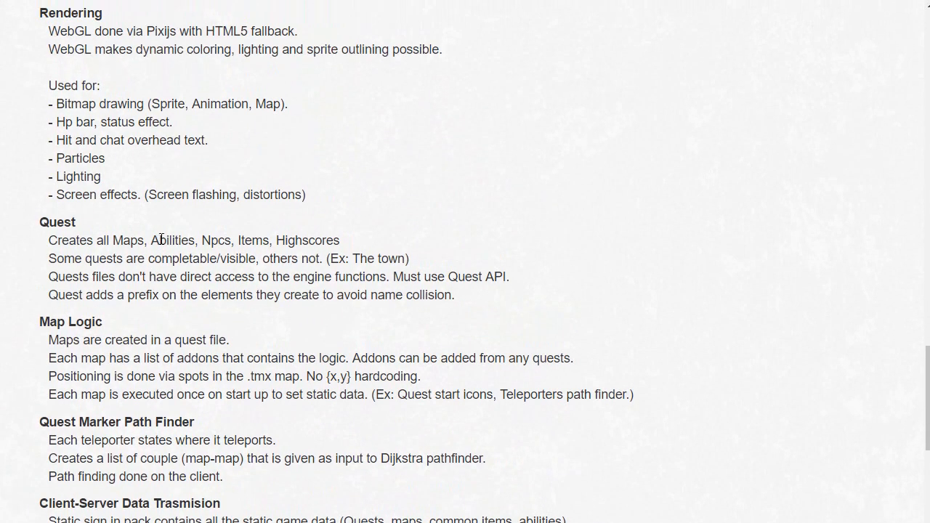
pyautogui.scroll(3)
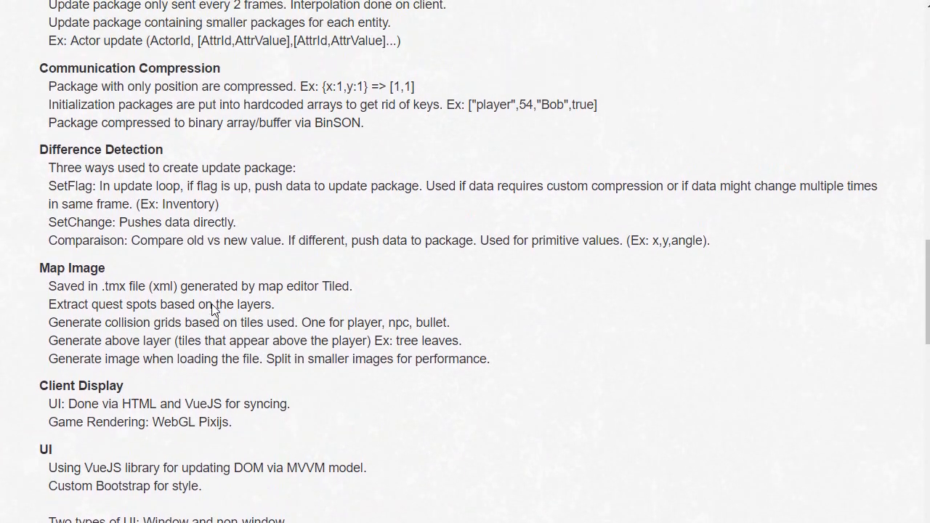
pyautogui.scroll(3)
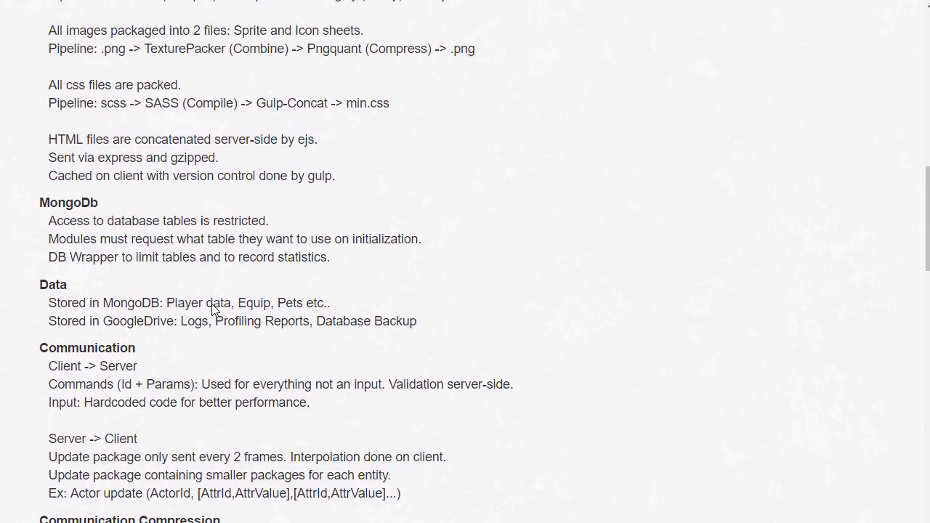
pyautogui.scroll(3)
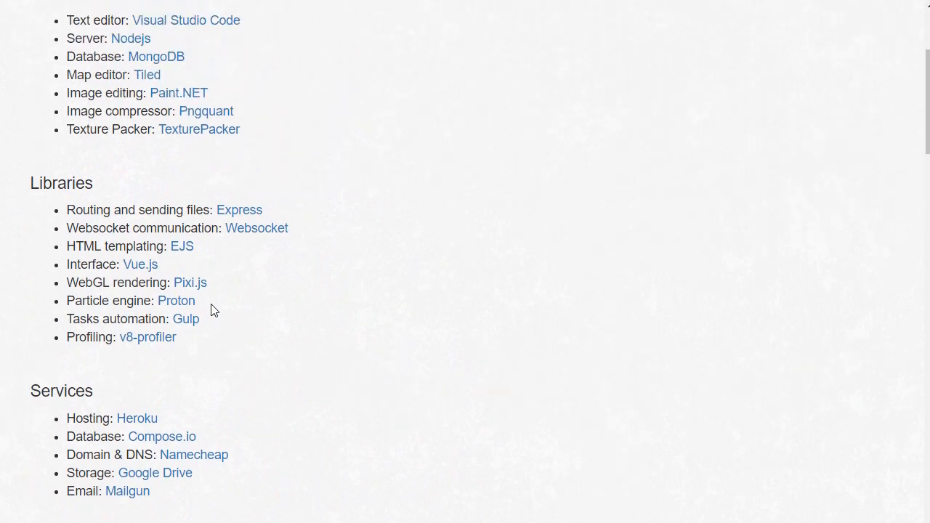